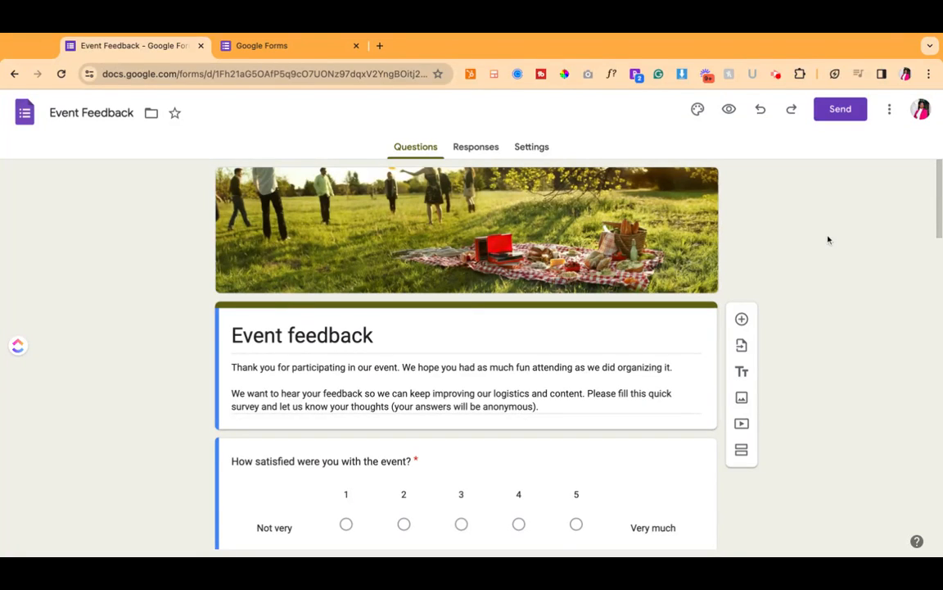
mouse_move(776, 188)
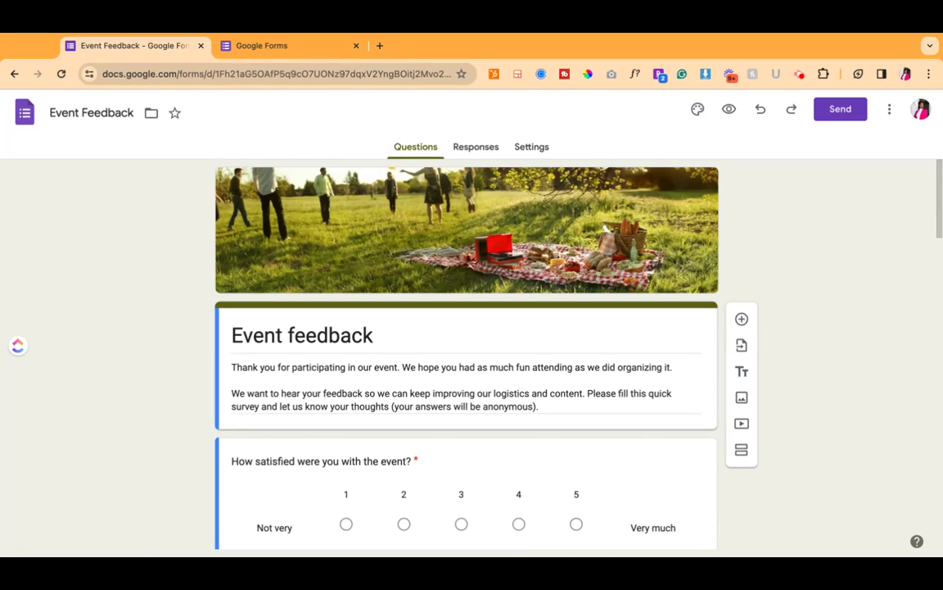
mouse_move(731, 190)
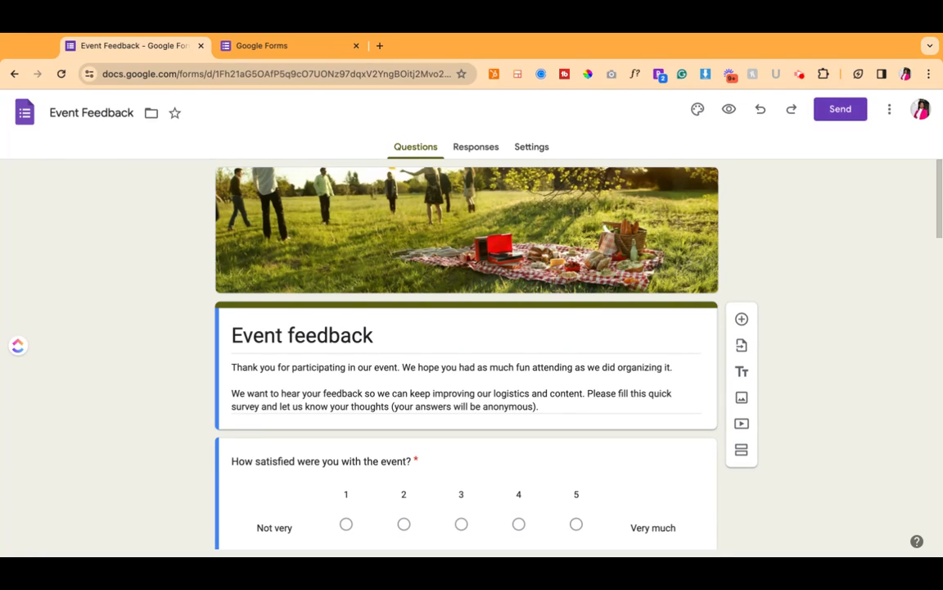
mouse_move(868, 129)
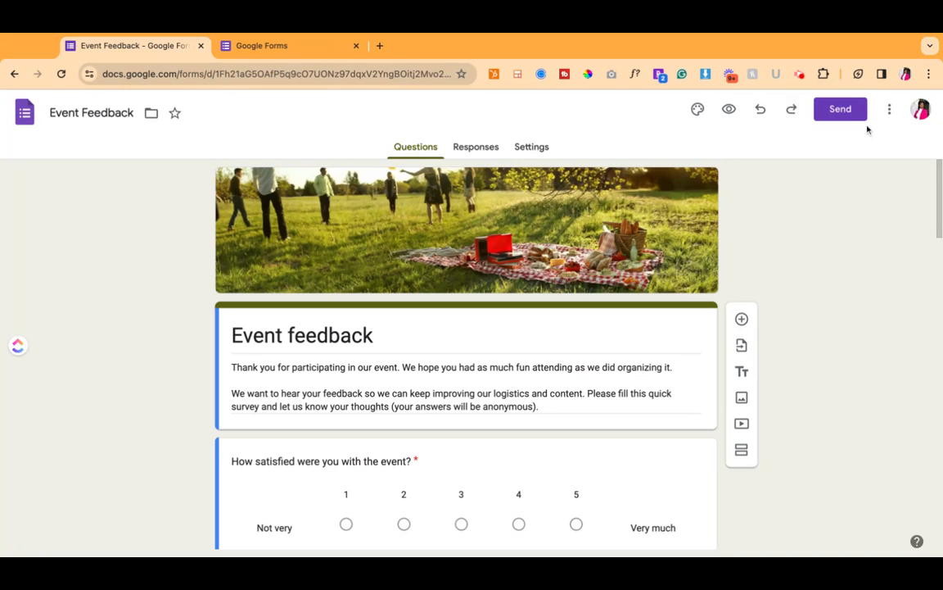
Step: Share the Event Feedback form with the new collaborator as an editor and send the invite
left_click(889, 108)
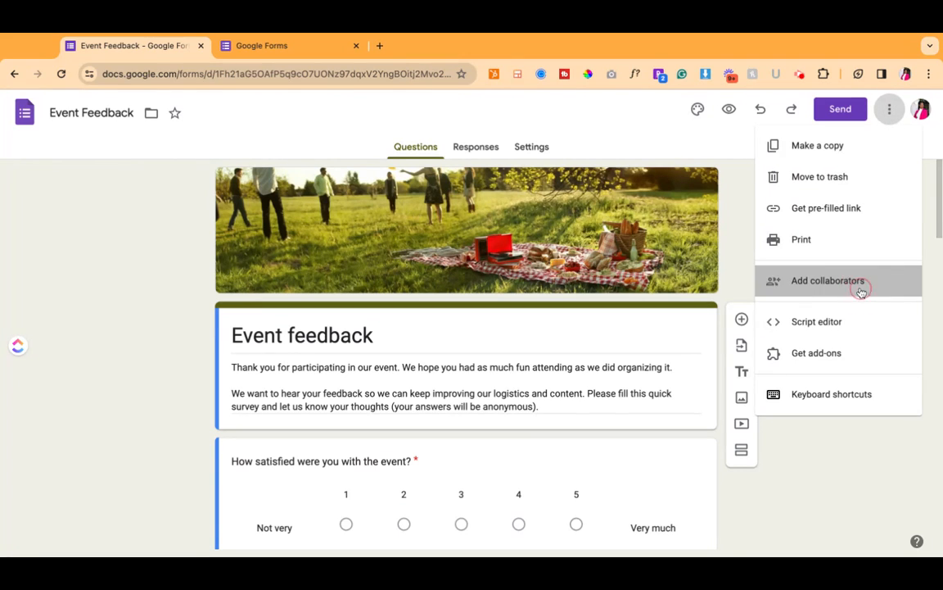
left_click(829, 280)
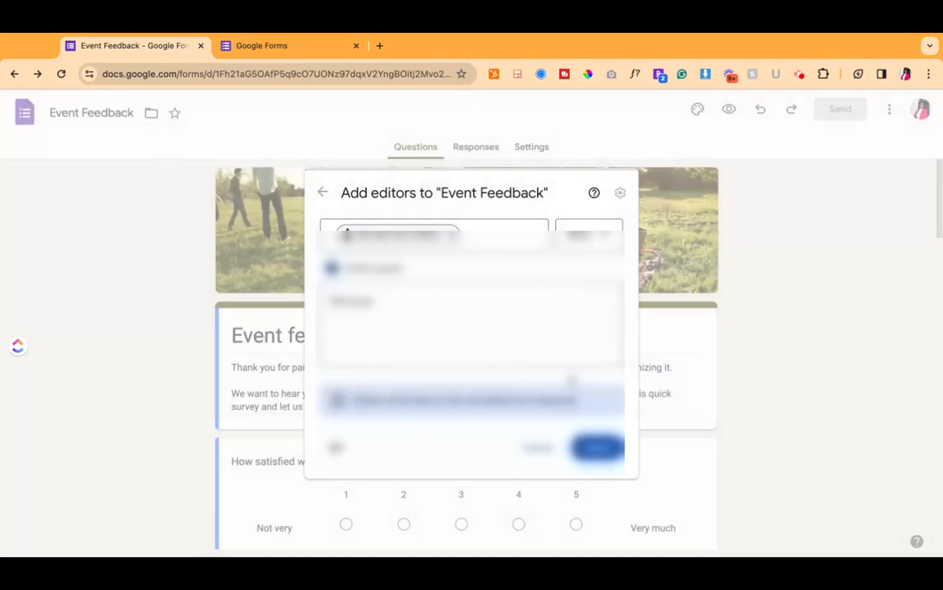
left_click(596, 449)
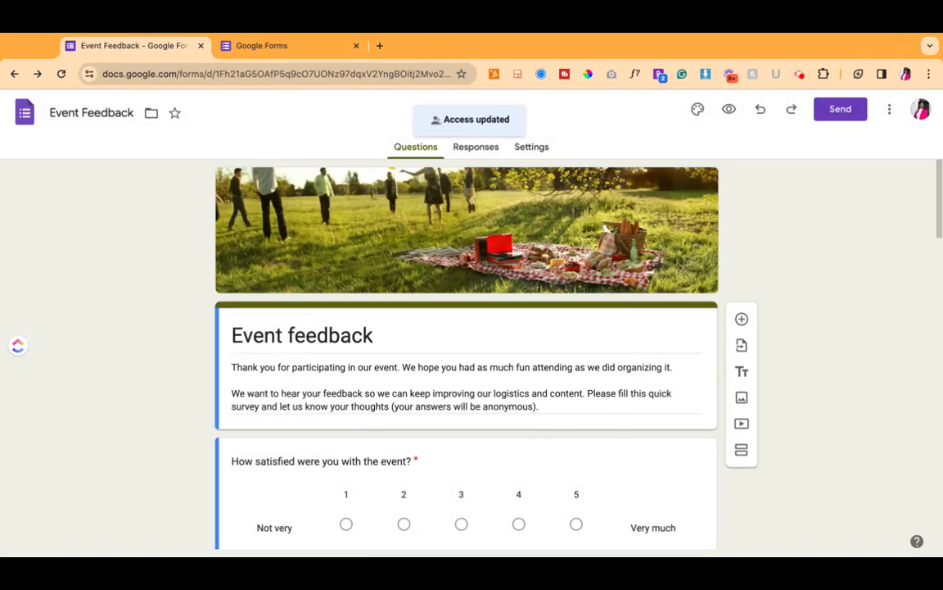
Step: Reopen Add collaborators to verify the editor's access, then close it with Done
left_click(889, 108)
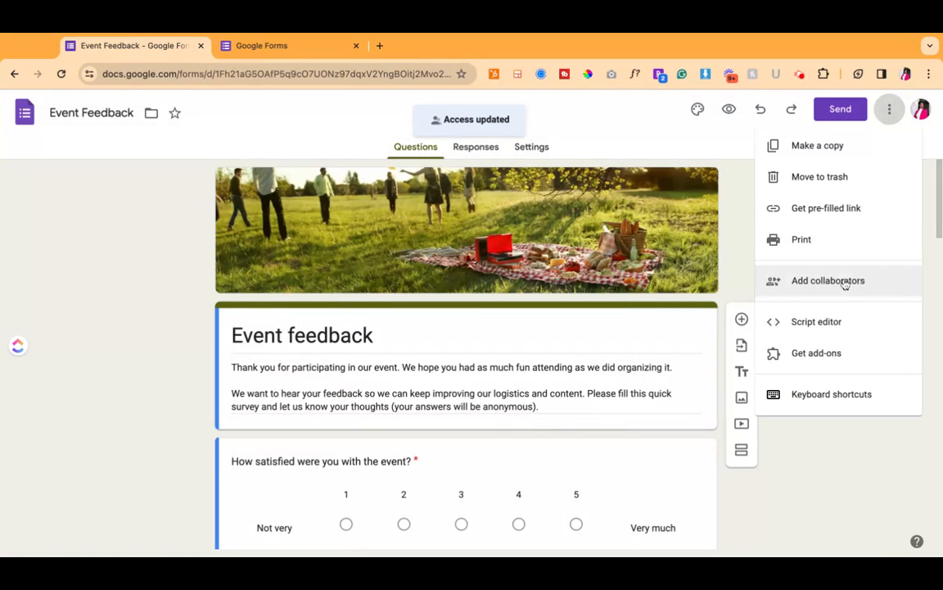
left_click(828, 280)
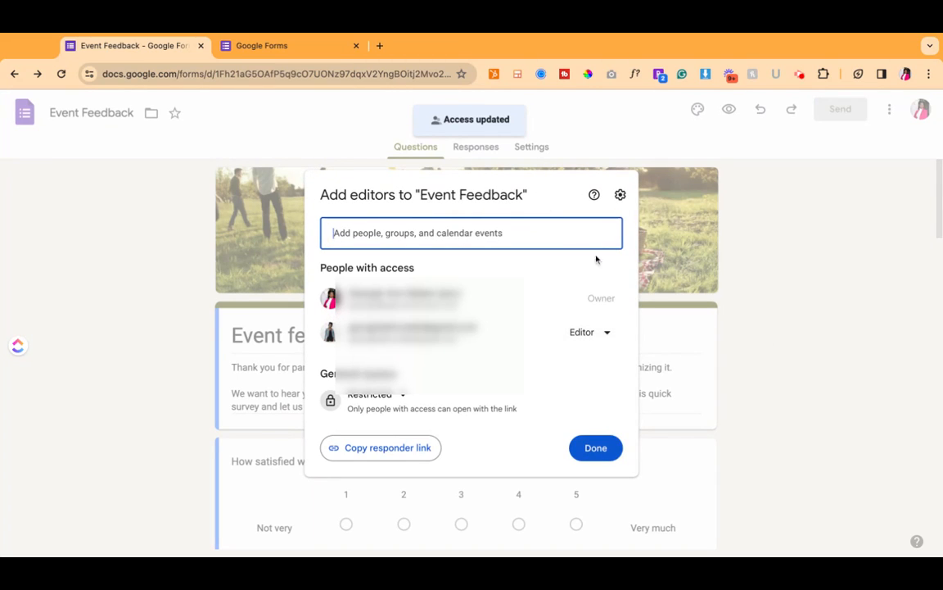
left_click(597, 447)
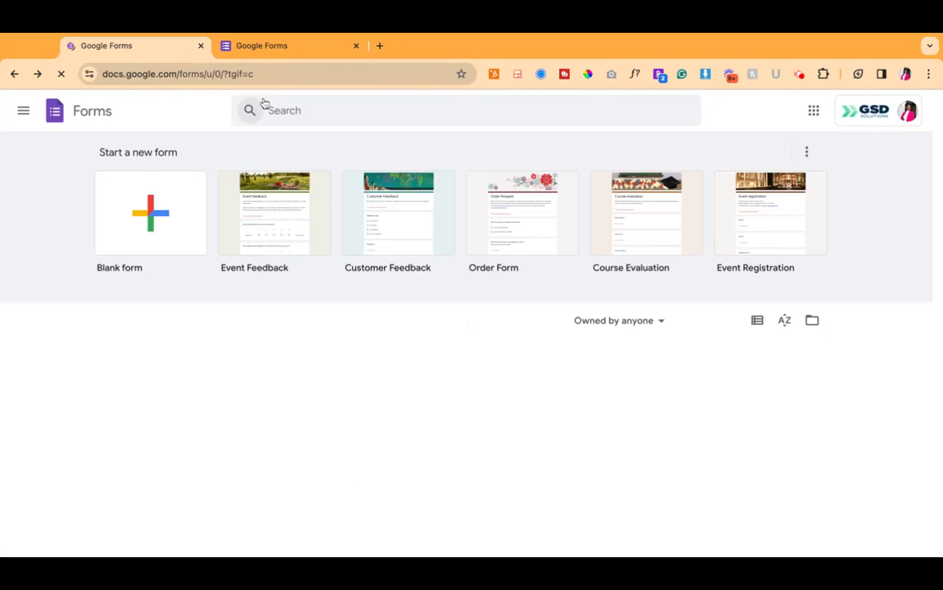
Step: Open Event Feedback from the other account and check its collaborator list
left_click(276, 213)
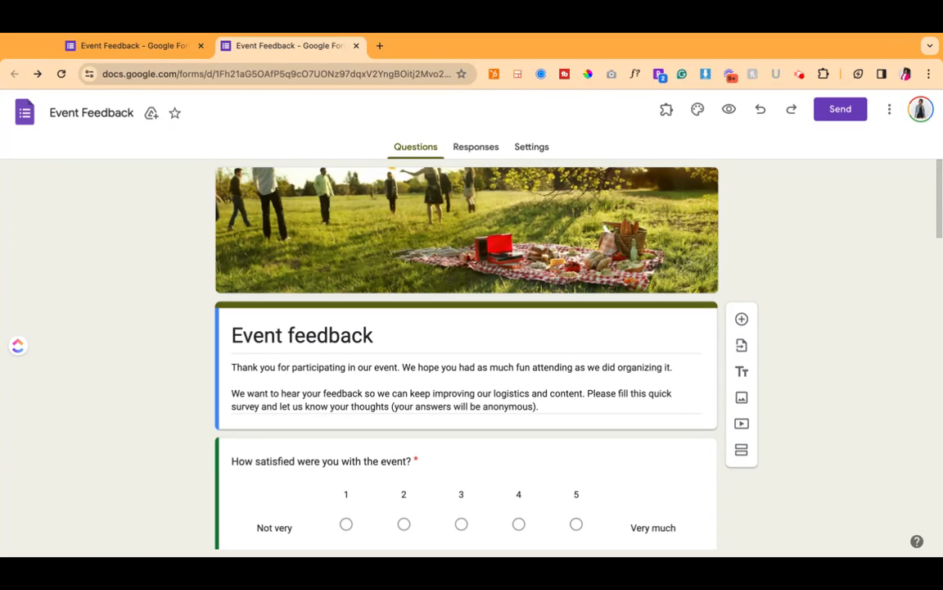
mouse_move(913, 226)
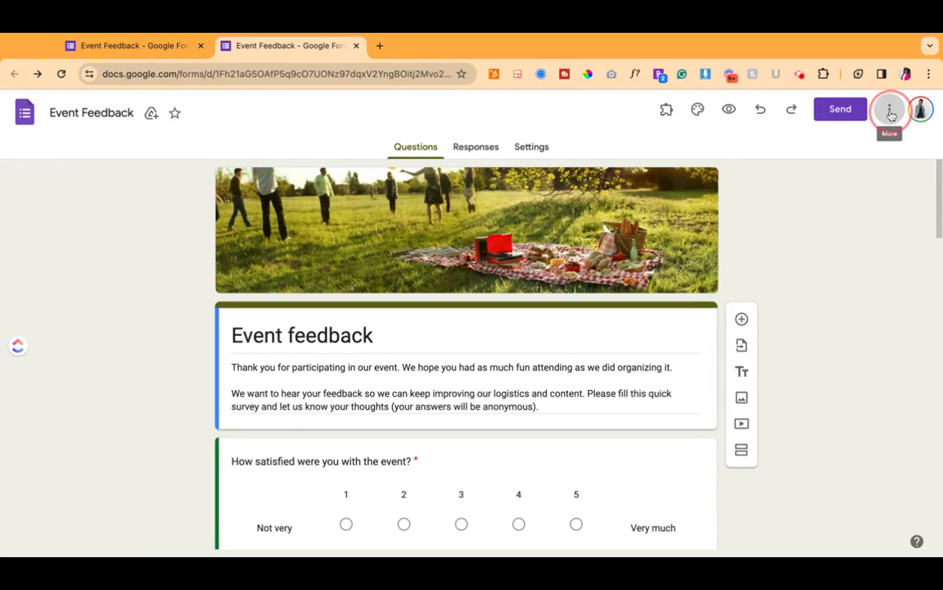
left_click(889, 108)
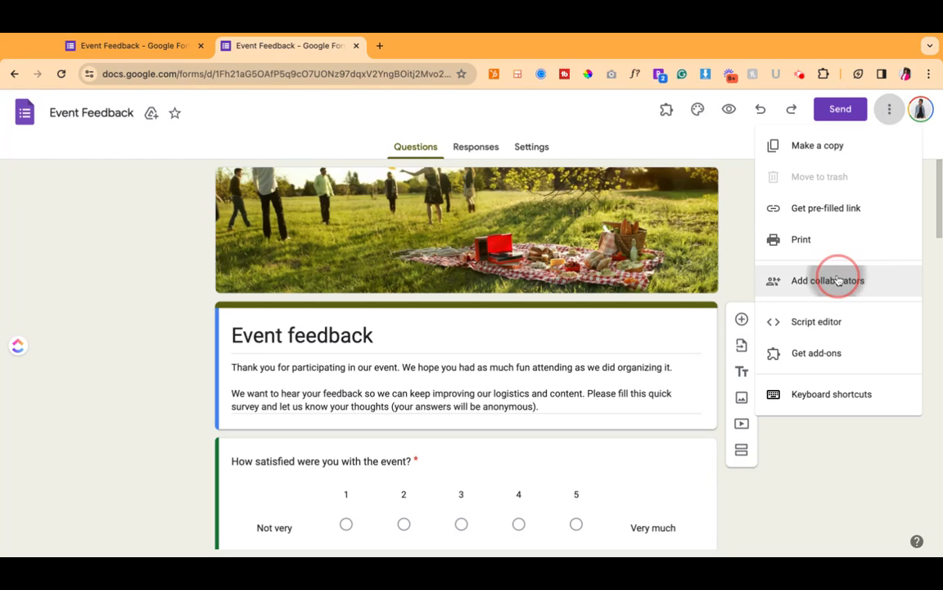
left_click(827, 280)
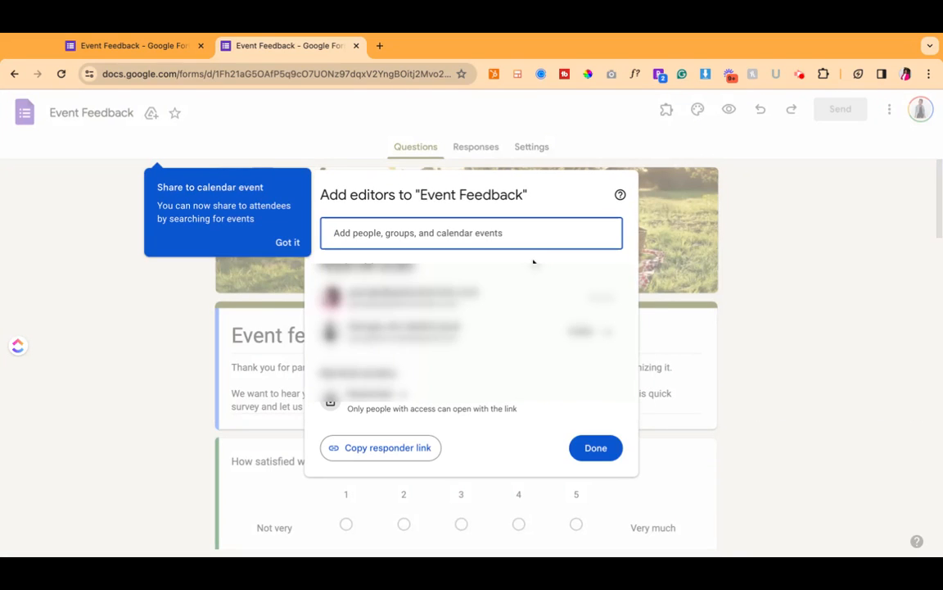
mouse_move(302, 194)
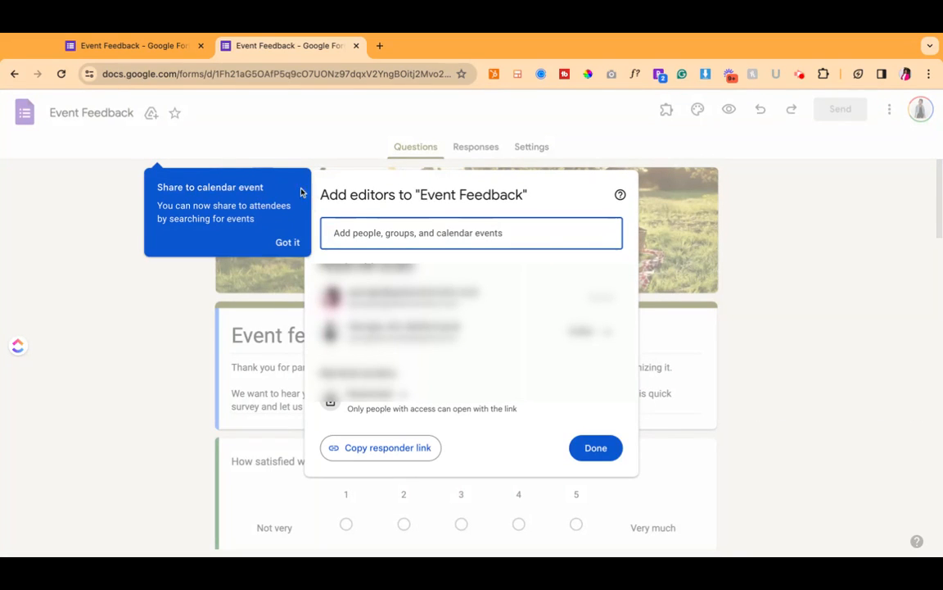
left_click(596, 447)
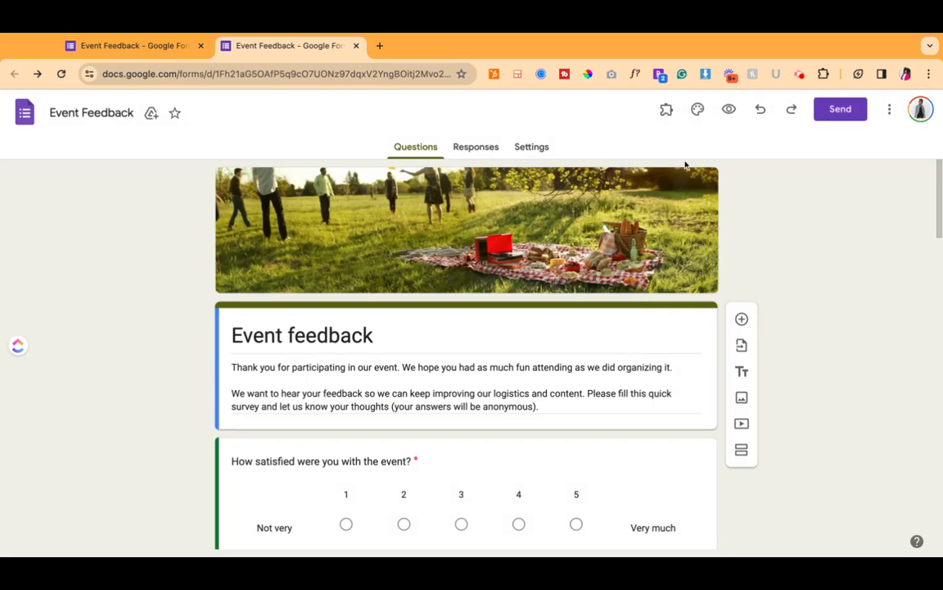
left_click(889, 108)
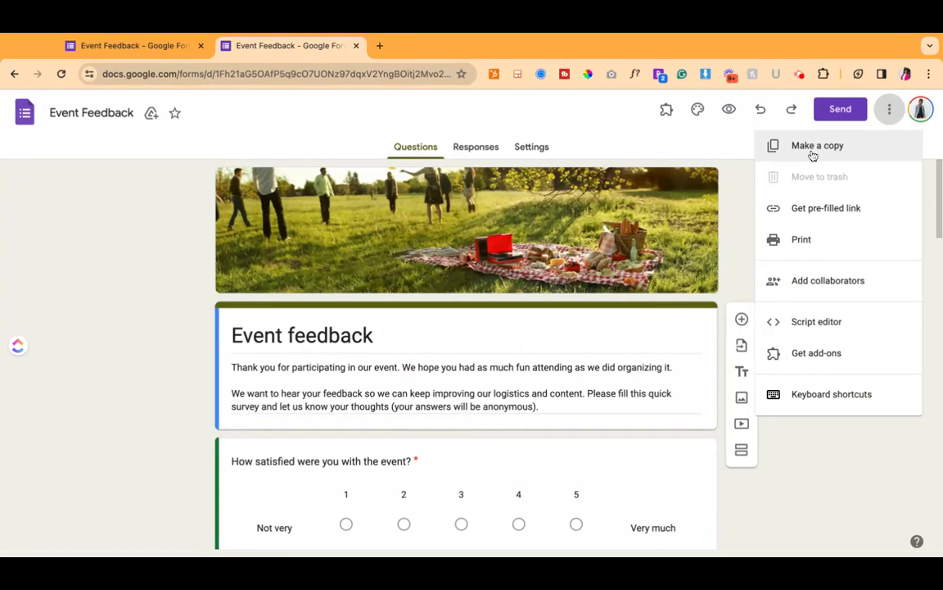
Step: Create 'Copy of Event Feedback' in My Drive and return to the original form
left_click(816, 144)
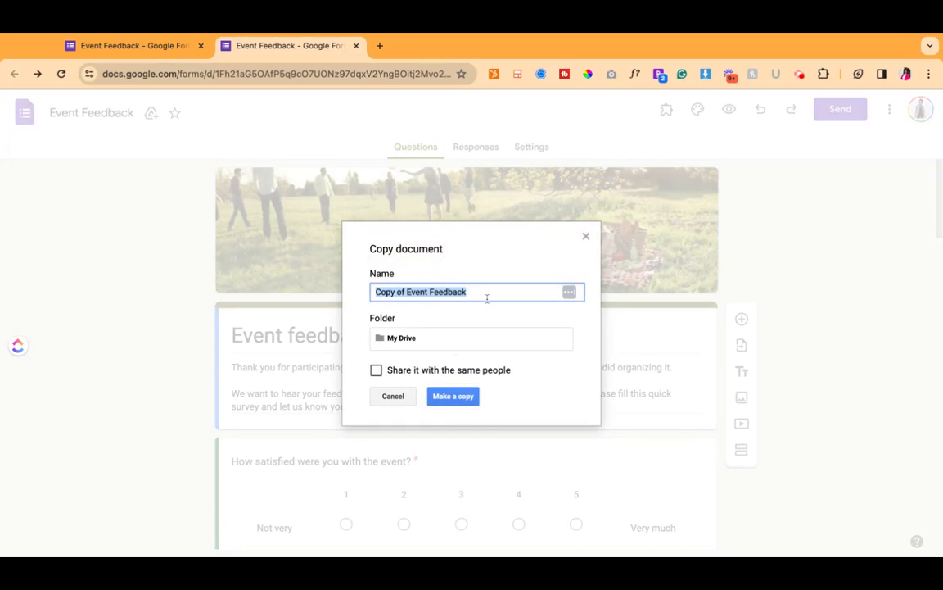
left_click(452, 395)
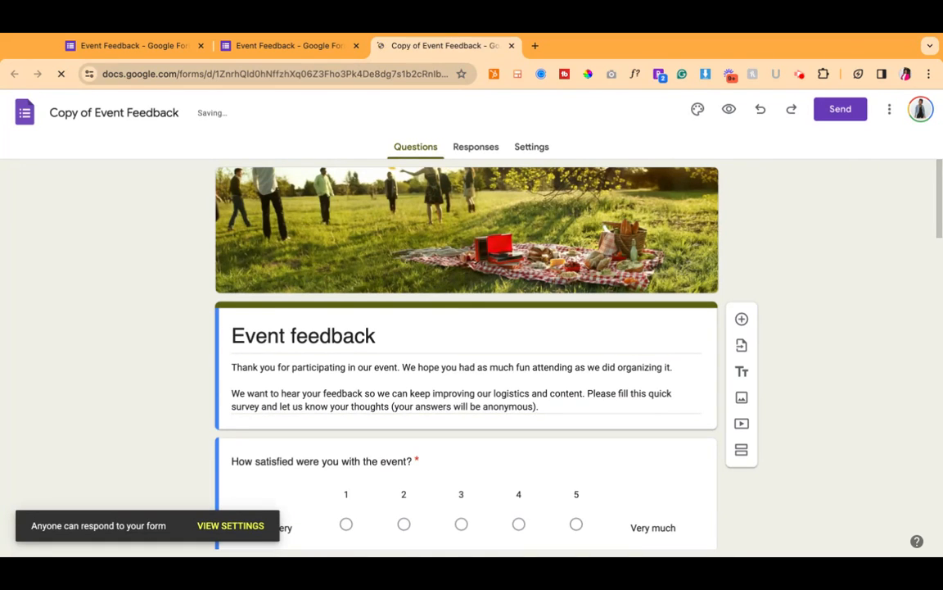
left_click(287, 46)
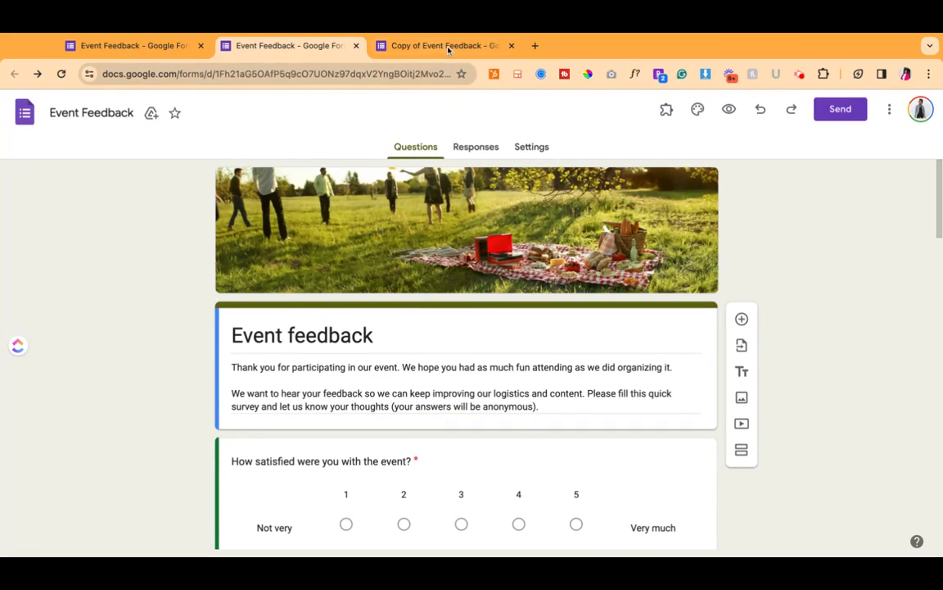
Step: Switch to the 'Copy of Event Feedback' browser tab
left_click(442, 45)
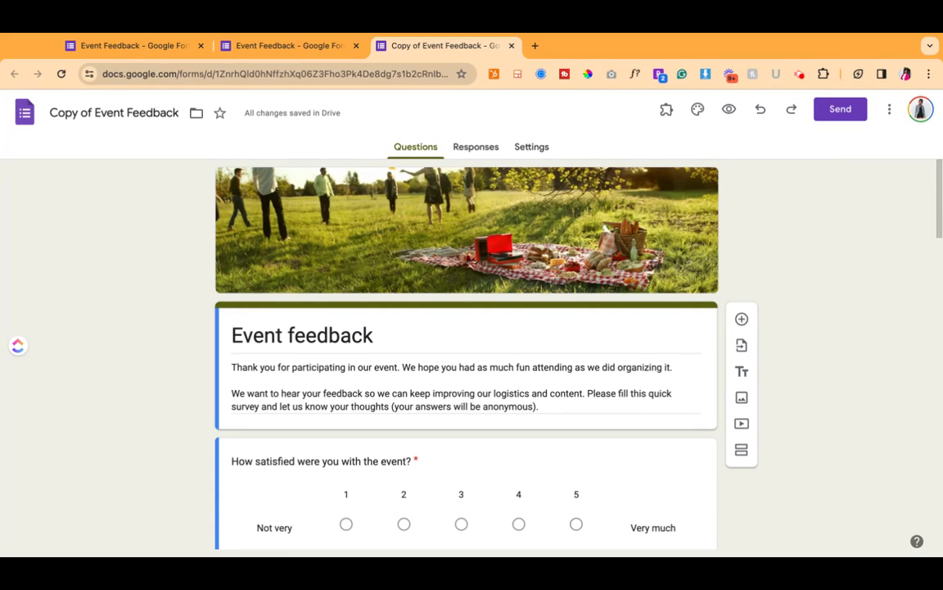
mouse_move(745, 144)
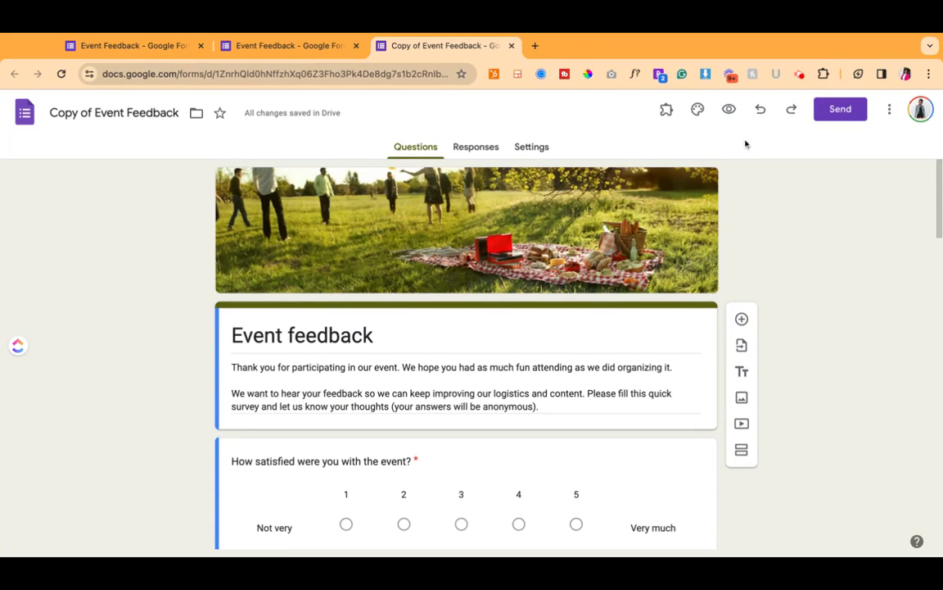
mouse_move(836, 346)
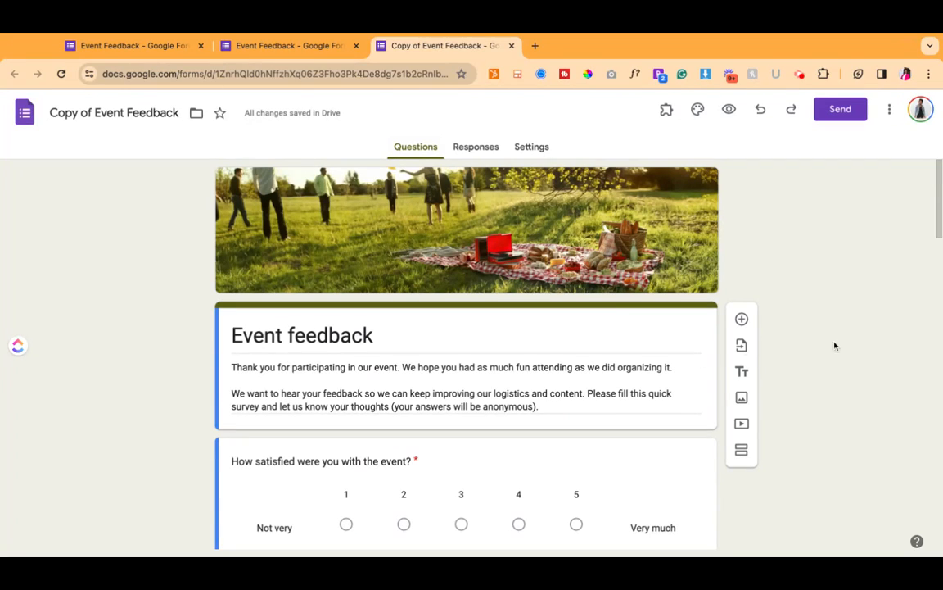
mouse_move(681, 195)
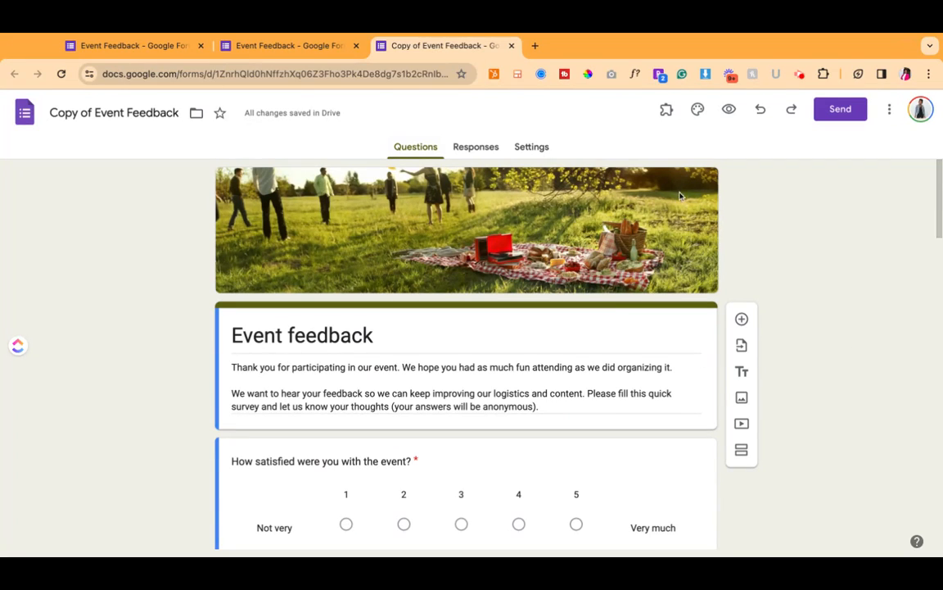
Step: View the copy's empty Responses and start Link to Sheets for a destination spreadsheet
left_click(475, 147)
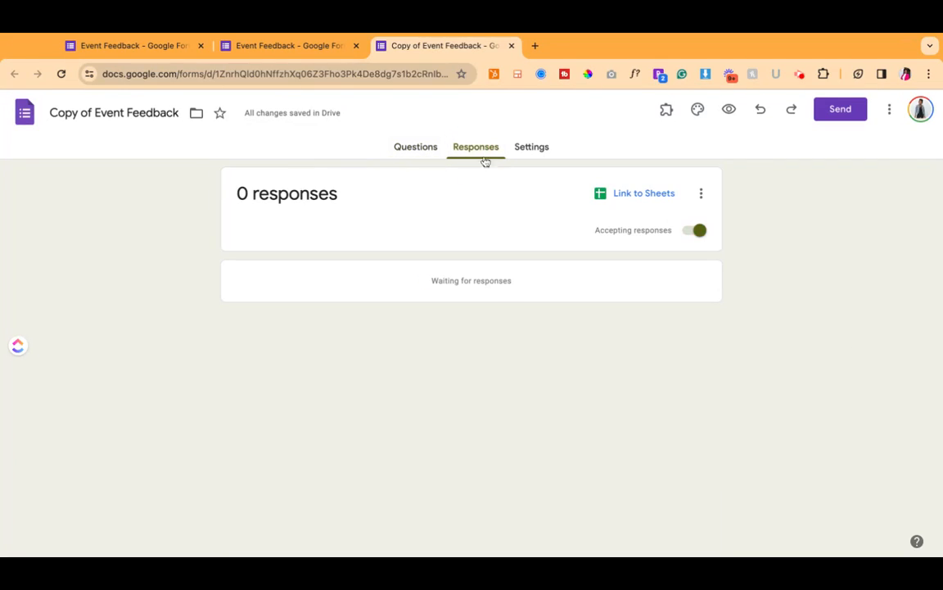
left_click(643, 193)
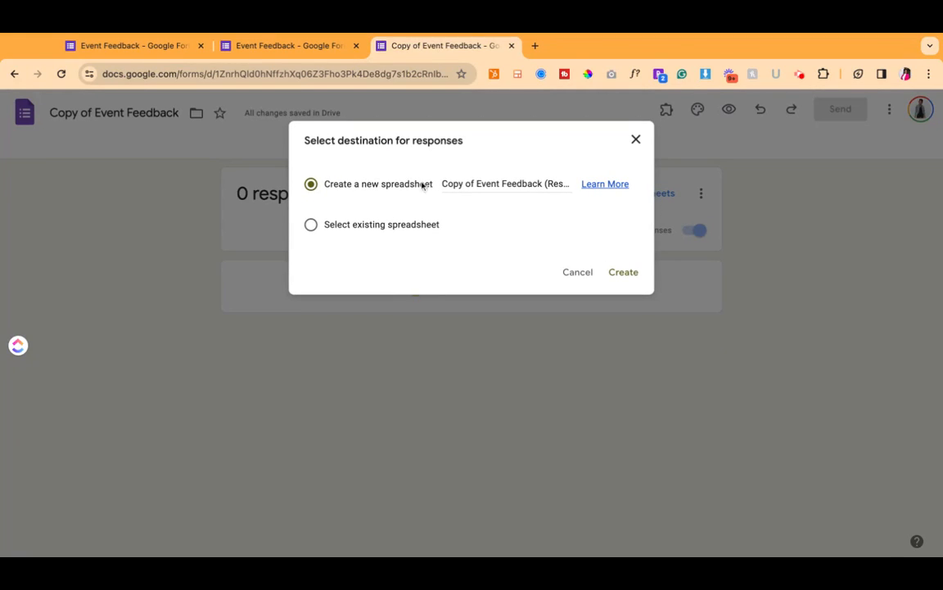
mouse_move(668, 115)
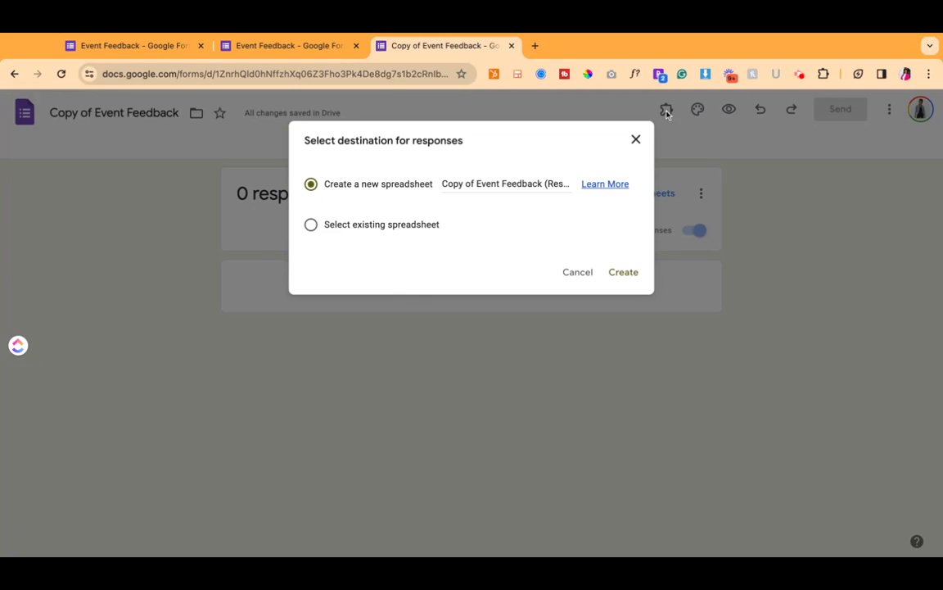
mouse_move(619, 155)
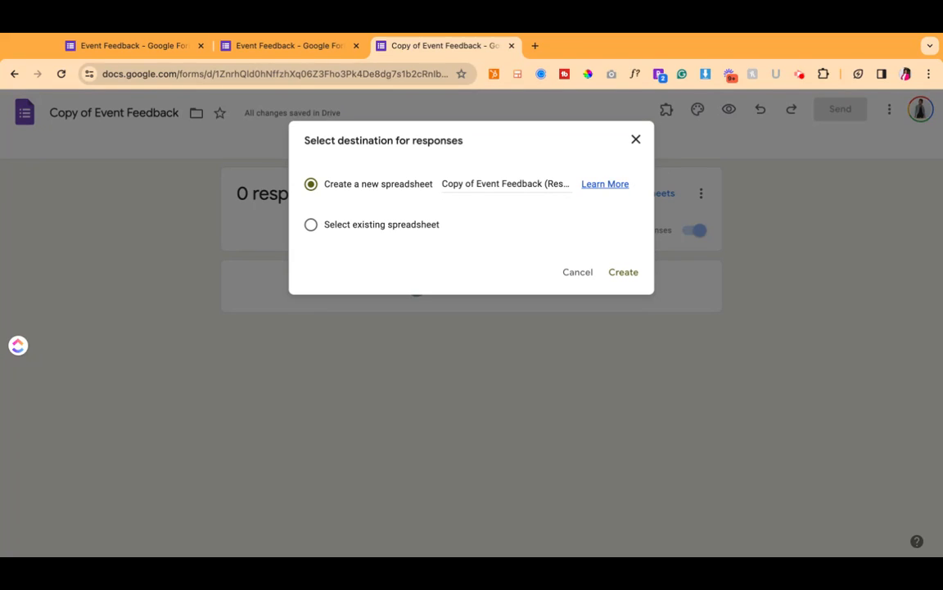
mouse_move(609, 223)
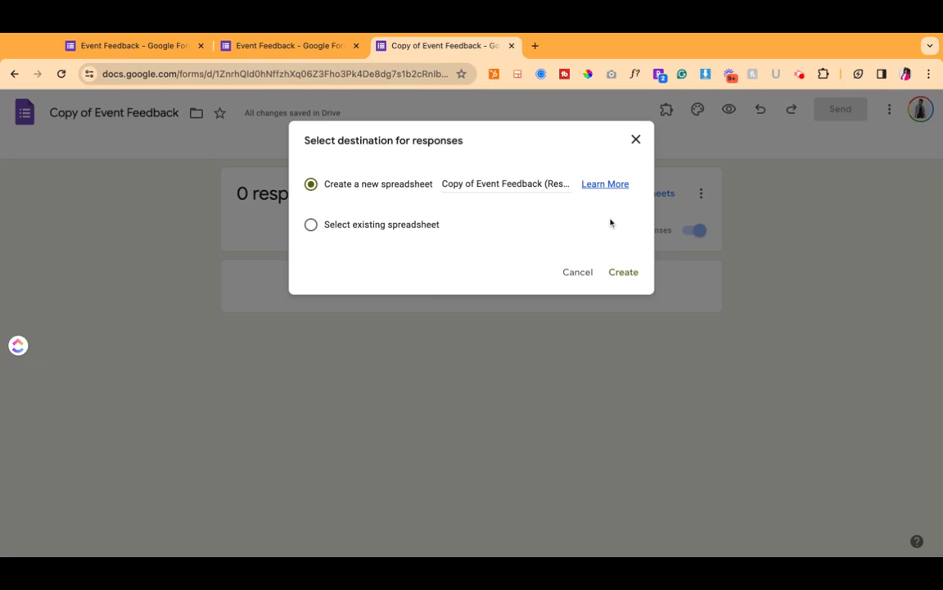
mouse_move(619, 239)
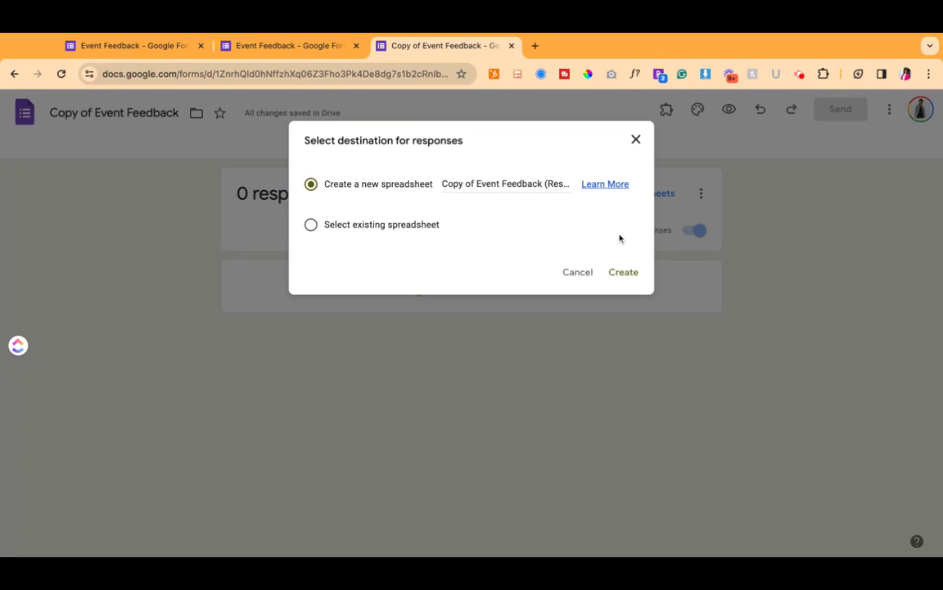
mouse_move(649, 233)
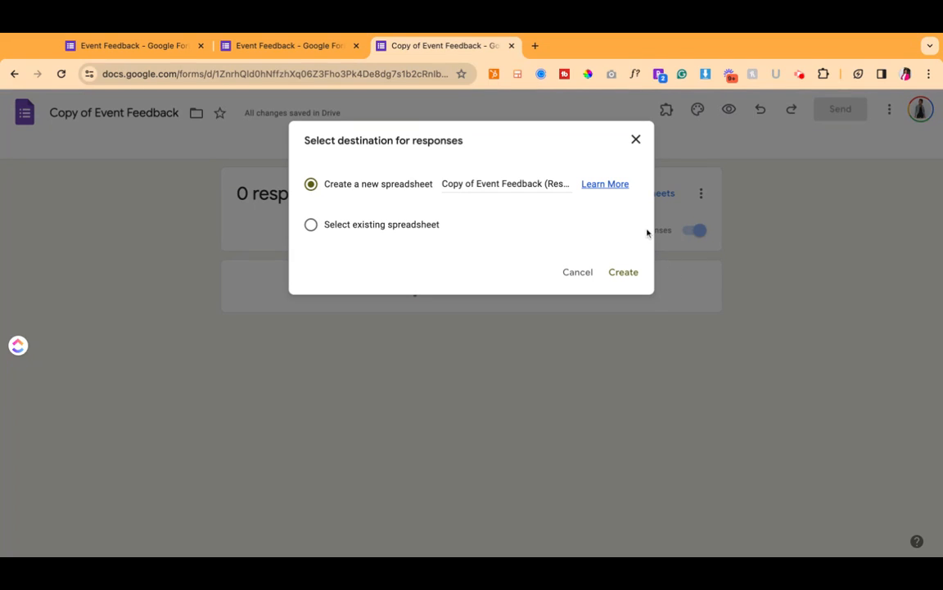
mouse_move(604, 240)
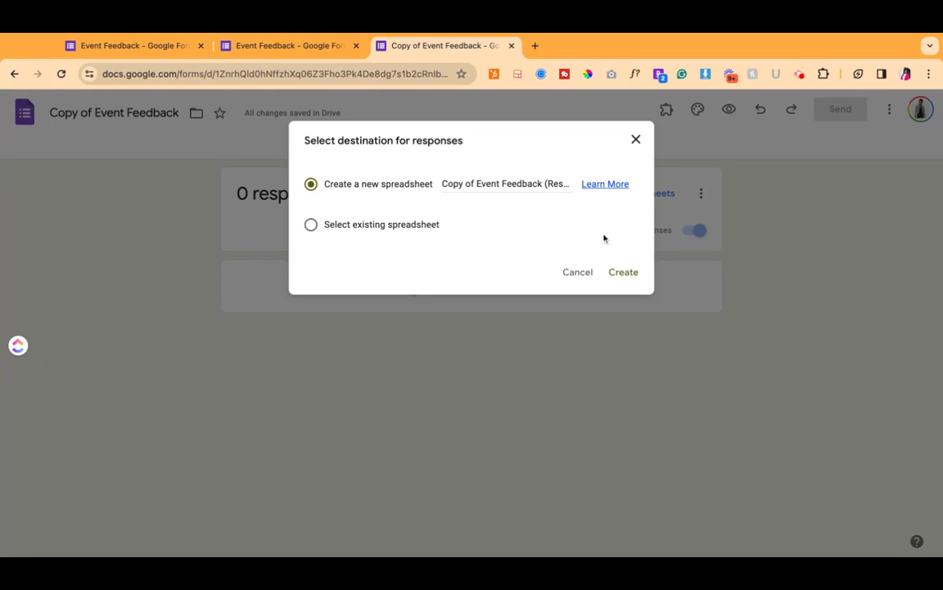
mouse_move(621, 249)
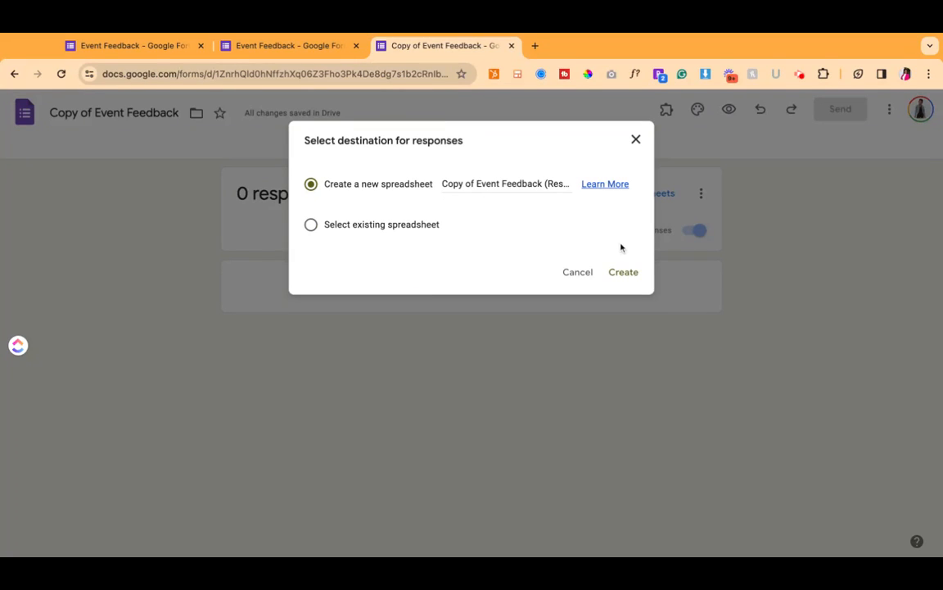